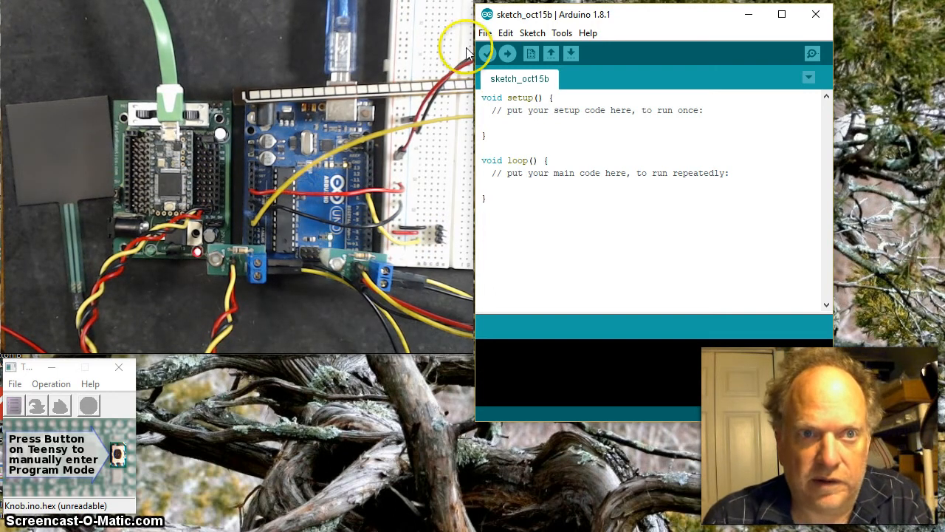
# Load the AnalogReadSerial example from 01.Basics and upload it to the Arduino.
pyautogui.click(484, 33)
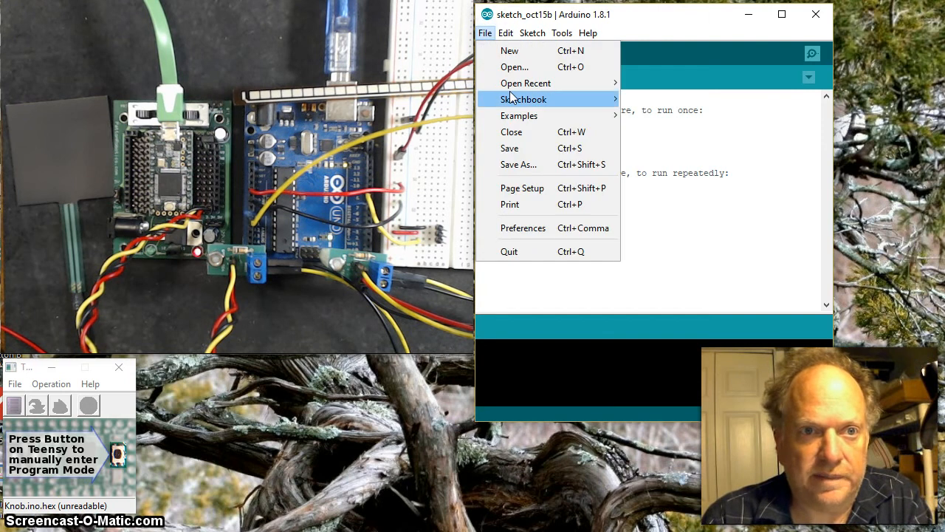
pyautogui.click(520, 115)
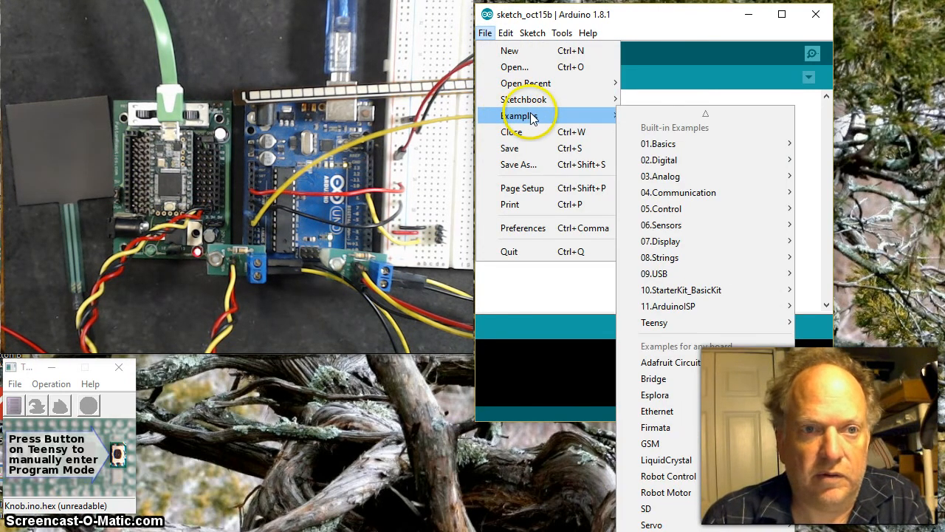
pyautogui.moveTo(658, 143)
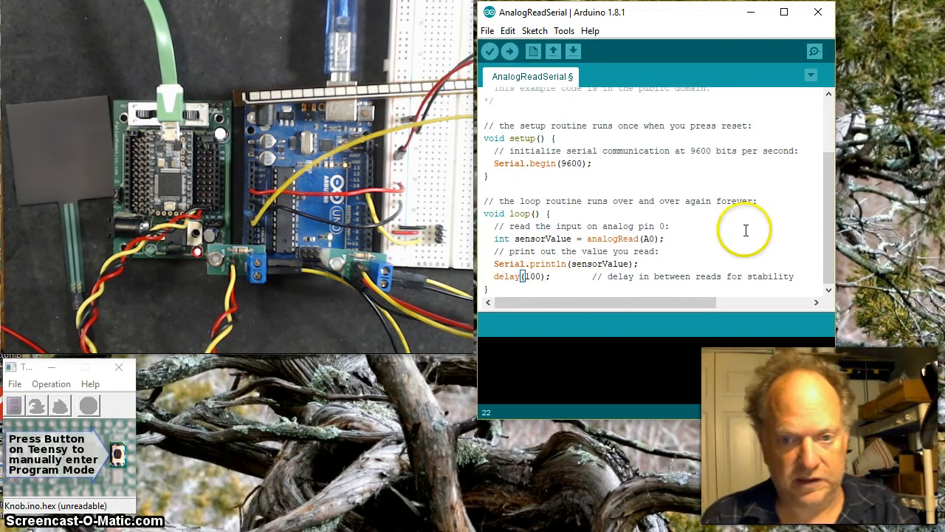
pyautogui.moveTo(857, 284)
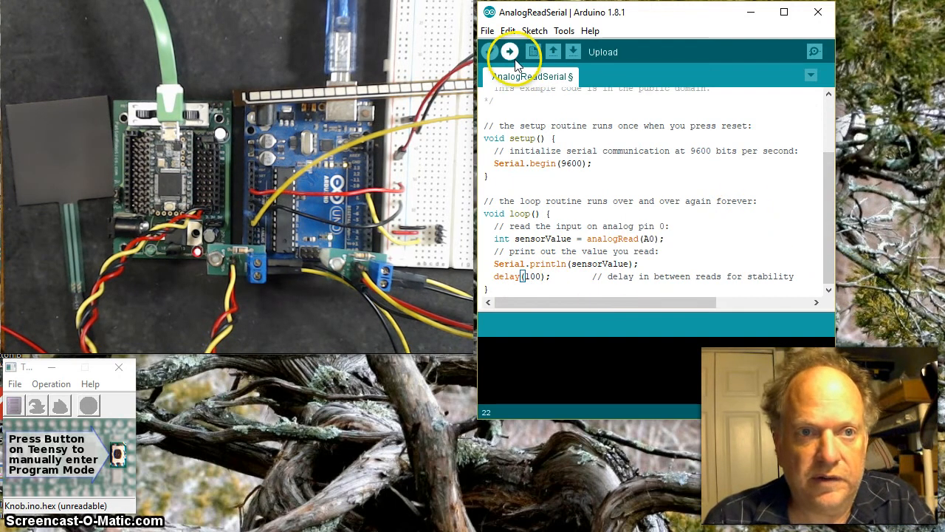
pyautogui.click(508, 50)
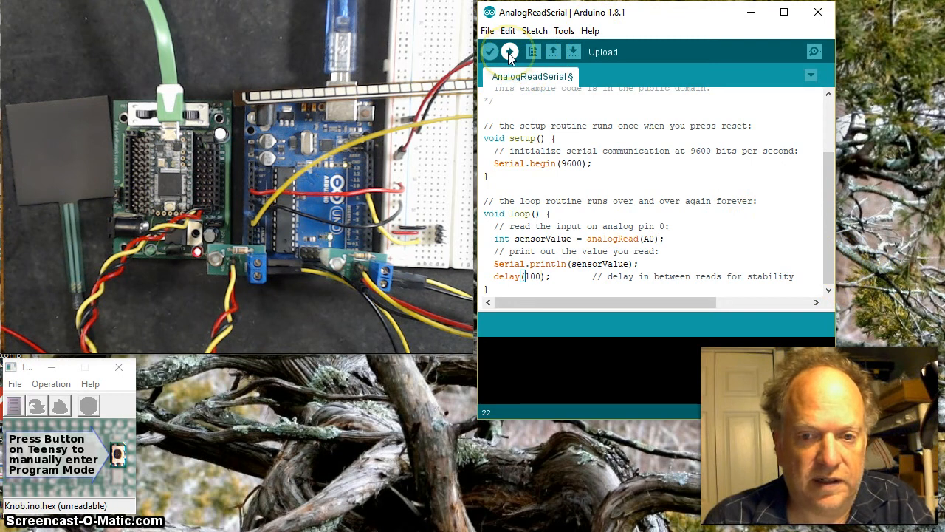
pyautogui.click(508, 52)
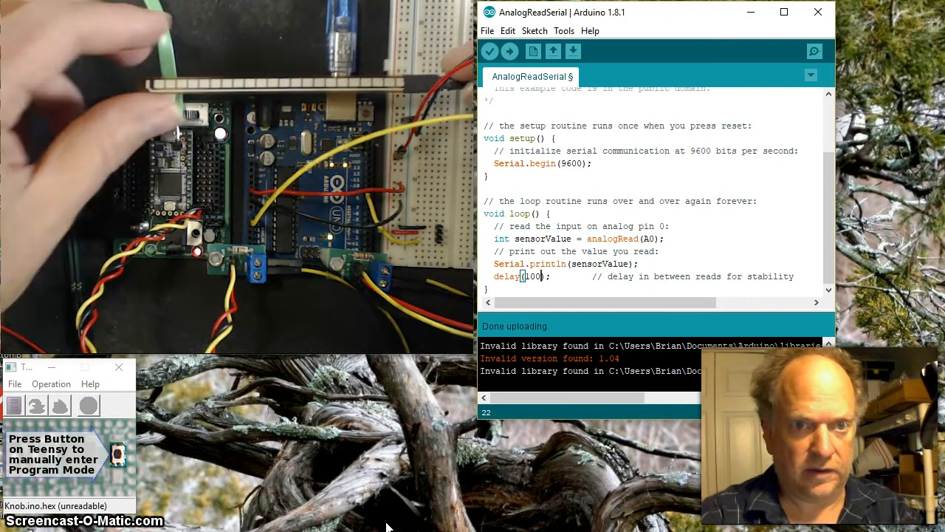
pyautogui.moveTo(815, 52)
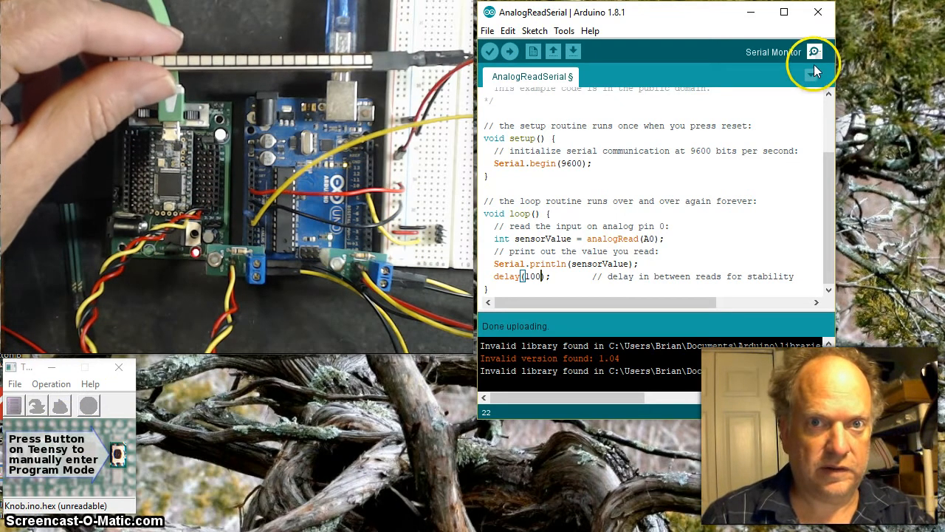
# Show the Serial Monitor with the Uno's analog readings streaming around 550.
pyautogui.click(814, 52)
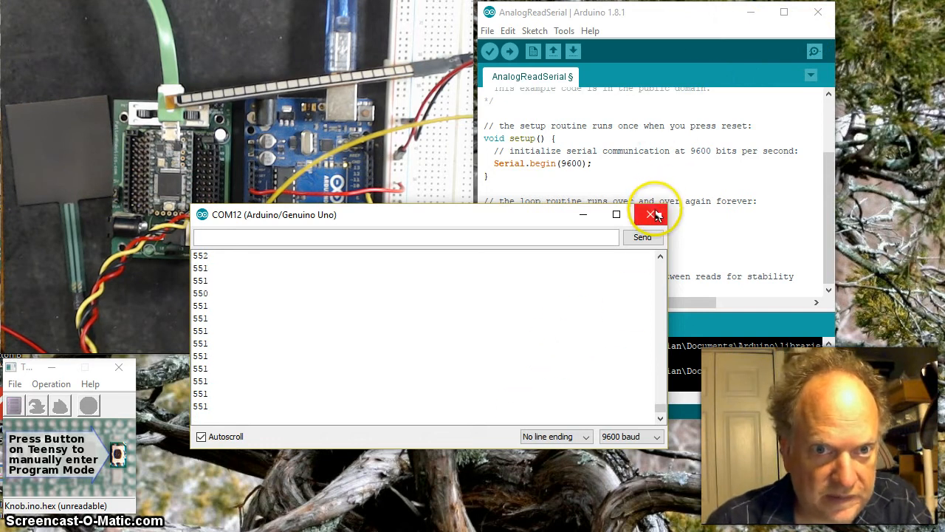
# Close the Serial Monitor, returning to the uploaded AnalogReadSerial sketch.
pyautogui.click(650, 214)
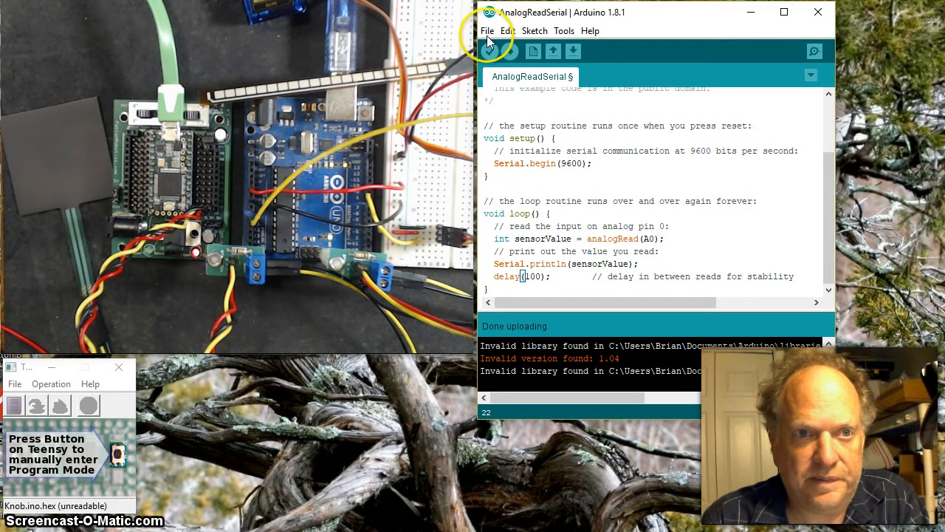
# Load the Knob example from the Servo library examples.
pyautogui.click(488, 30)
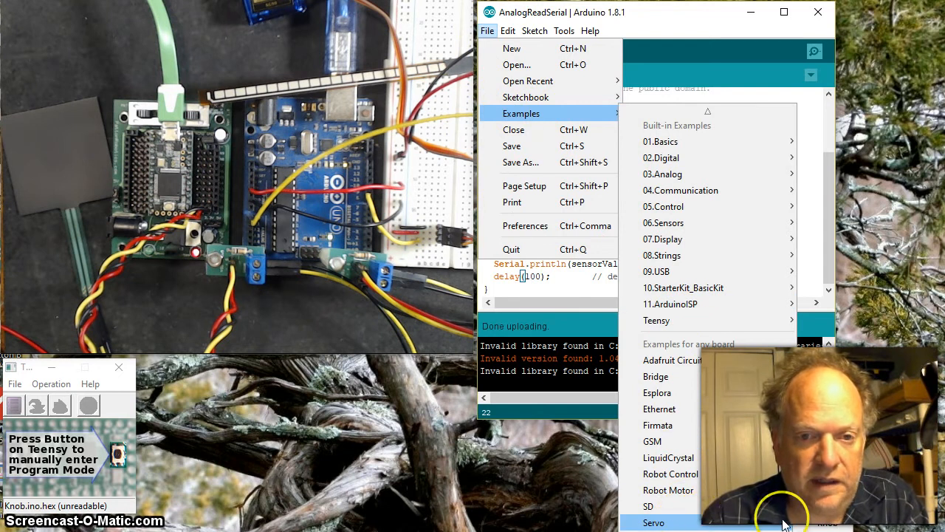
pyautogui.click(652, 523)
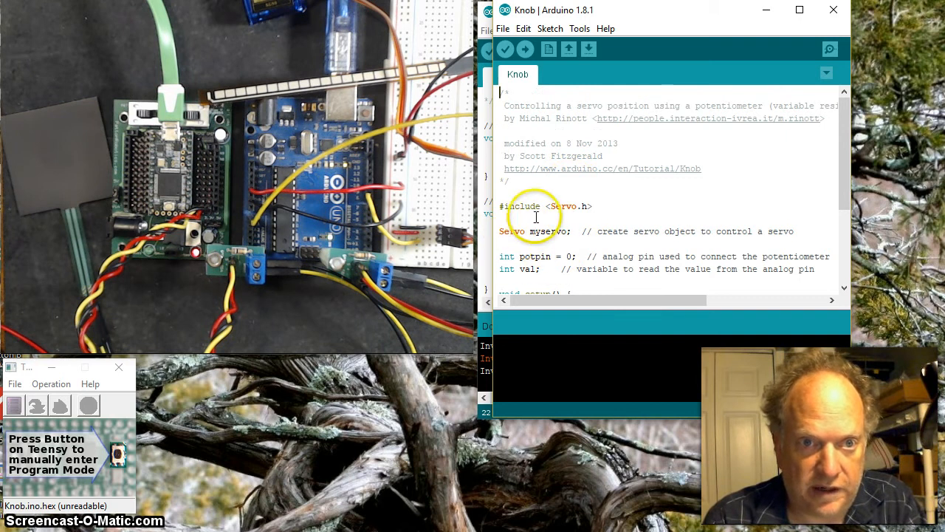
# Set the map() input range to 500–800 for 0–180 degrees and upload the Knob sketch.
pyautogui.scroll(-3)
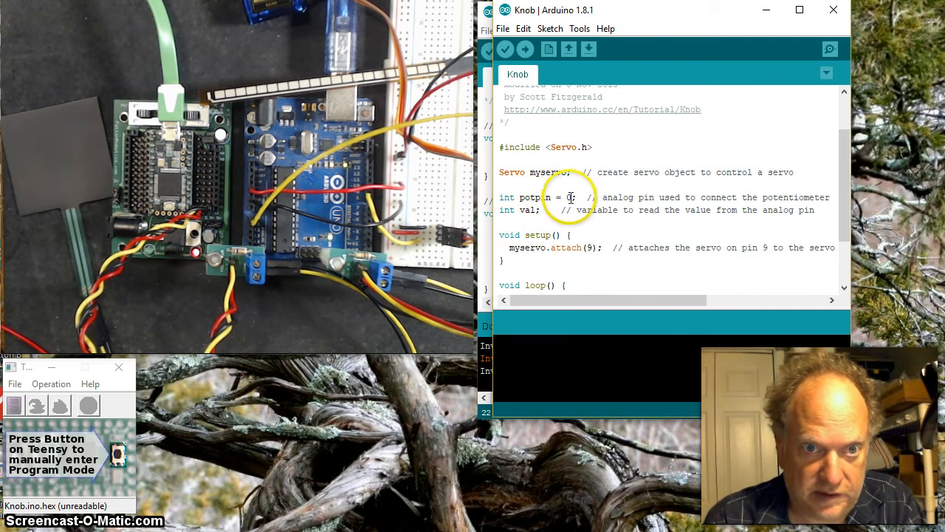
pyautogui.scroll(-3)
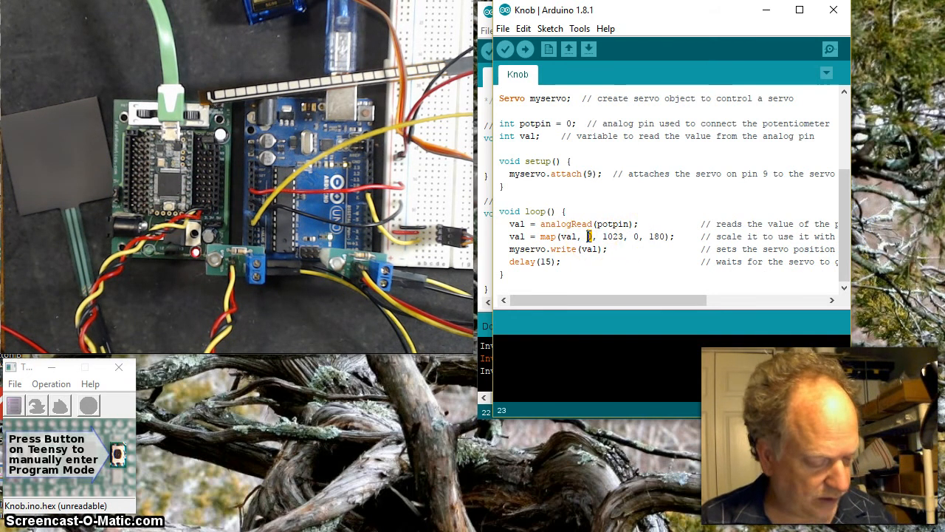
pyautogui.write('500')
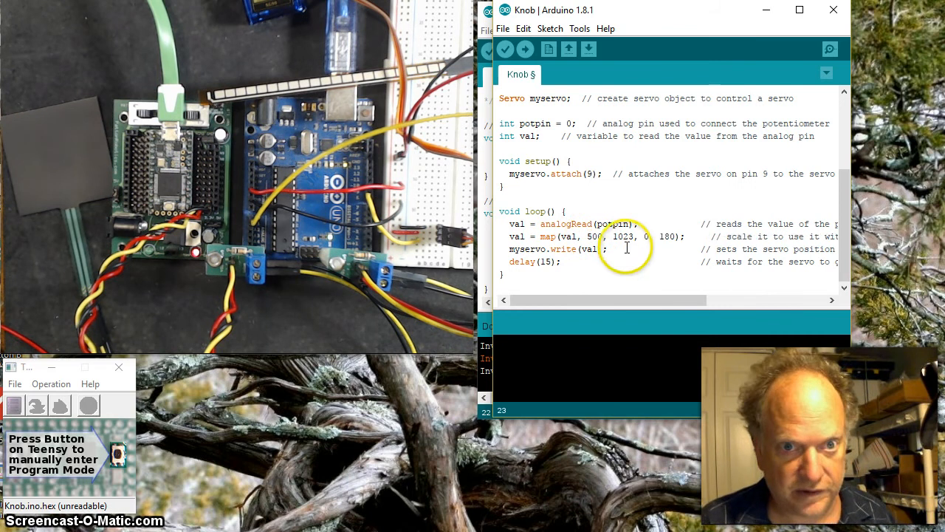
pyautogui.doubleClick(623, 236)
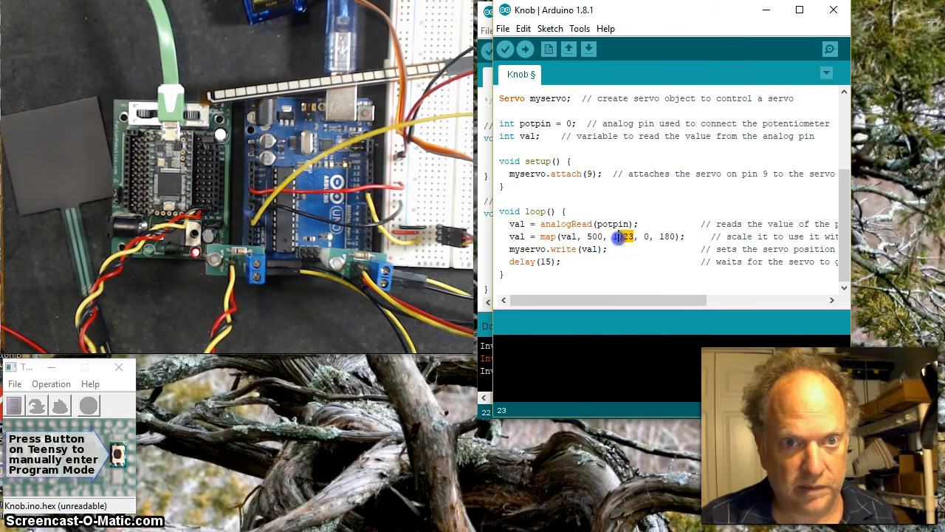
pyautogui.write('00')
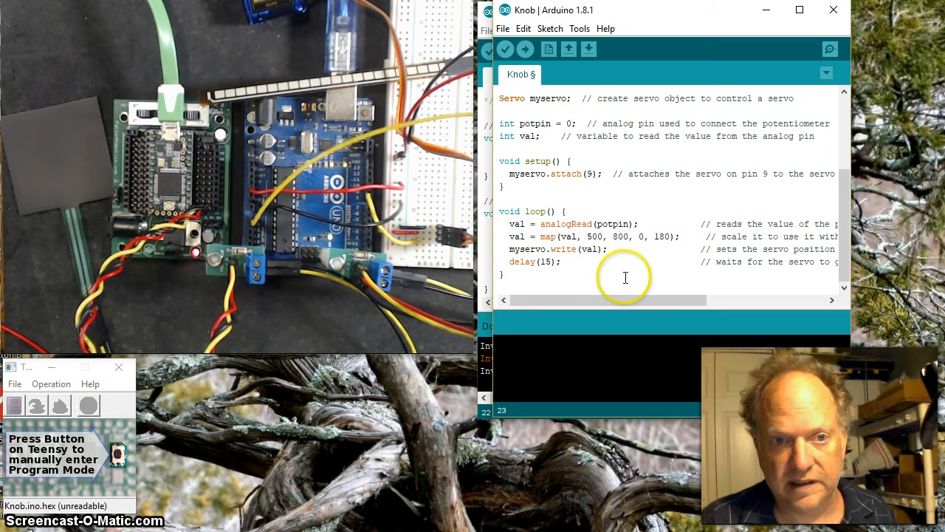
pyautogui.moveTo(598, 249)
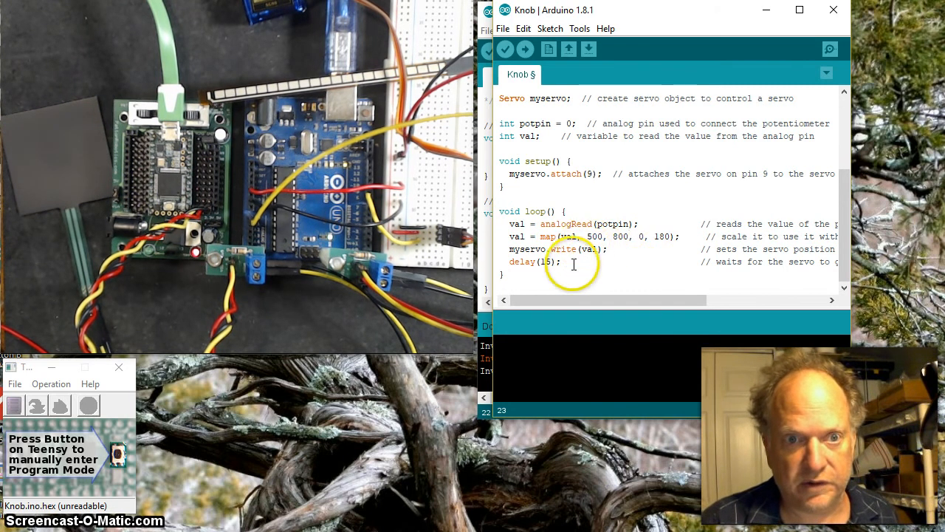
pyautogui.moveTo(505, 49)
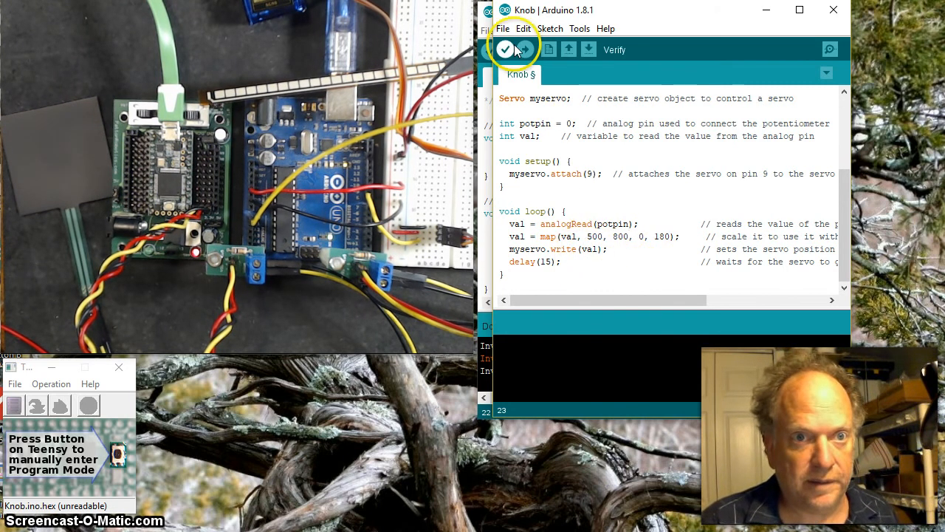
pyautogui.click(505, 49)
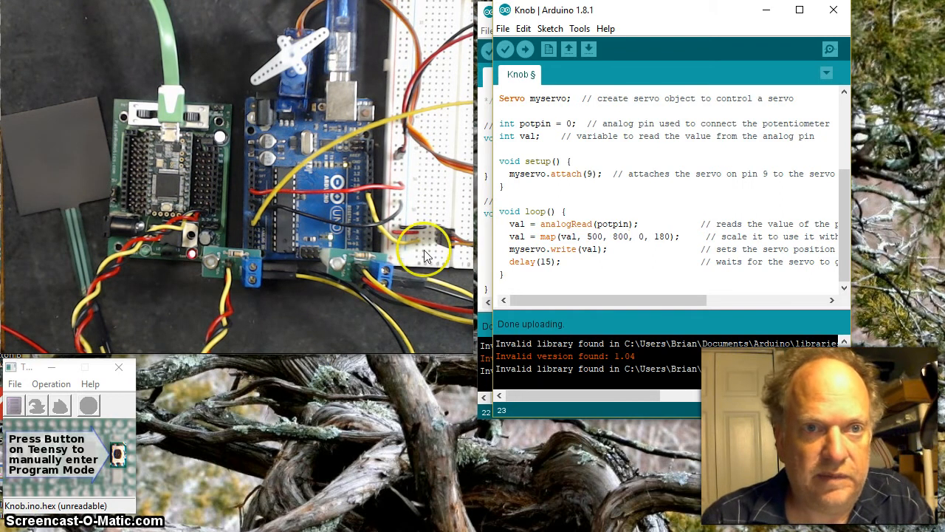
pyautogui.moveTo(818, 18)
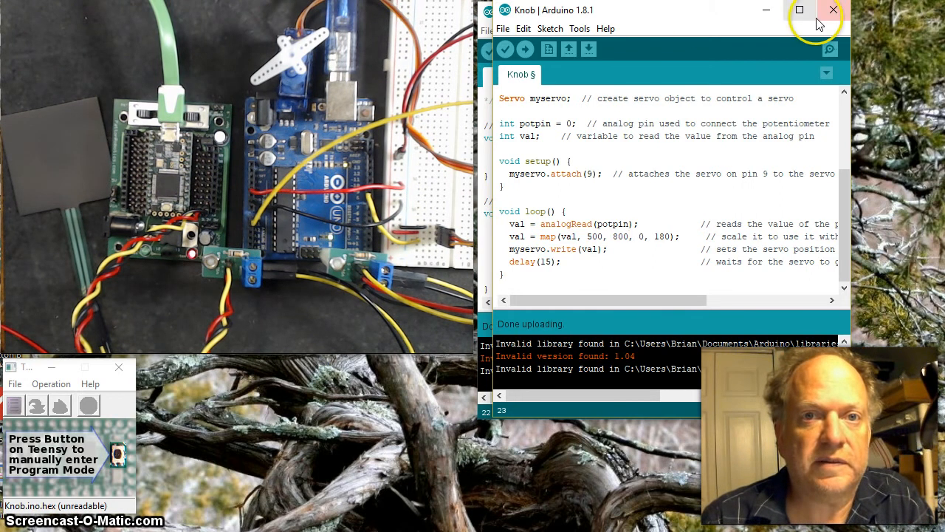
# Close Knob and set the board for AnalogReadSerial to Teensy 3.2 / 3.1.
pyautogui.click(833, 9)
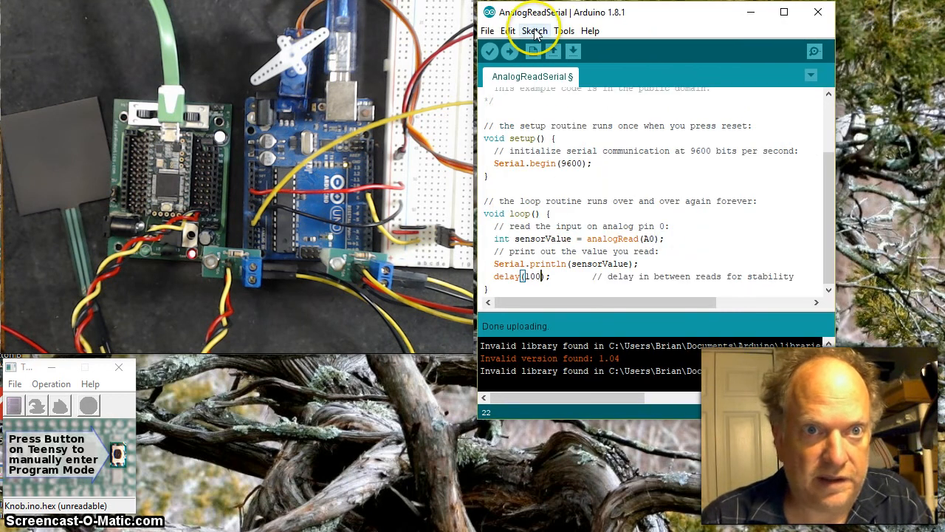
pyautogui.click(564, 29)
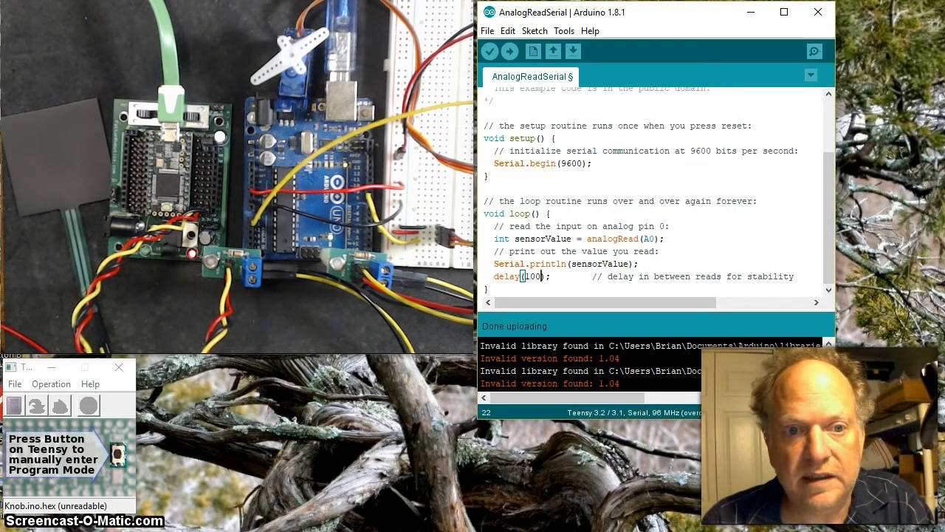
pyautogui.click(564, 29)
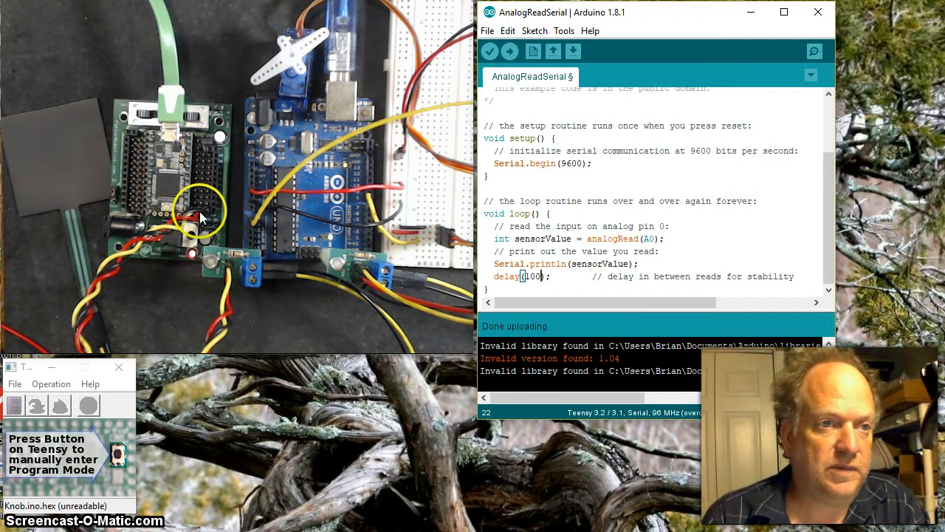
pyautogui.moveTo(175, 304)
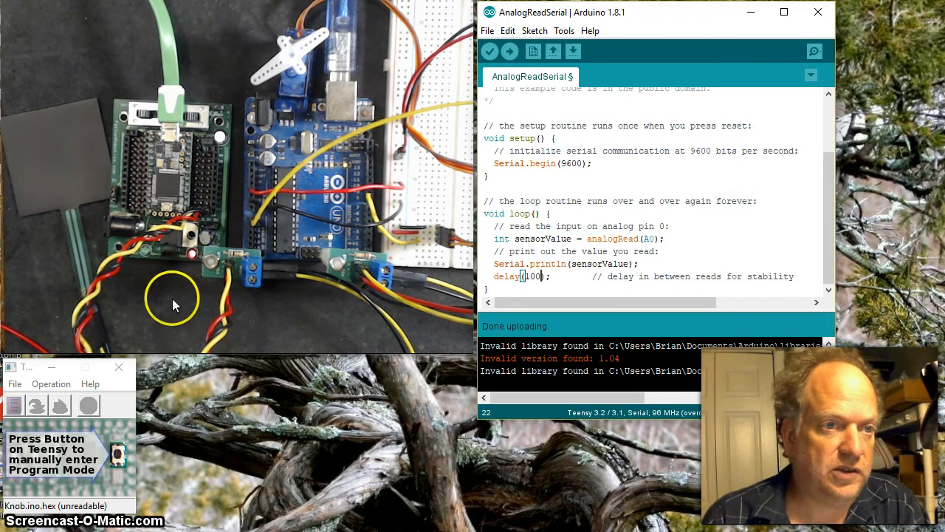
pyautogui.moveTo(399, 155)
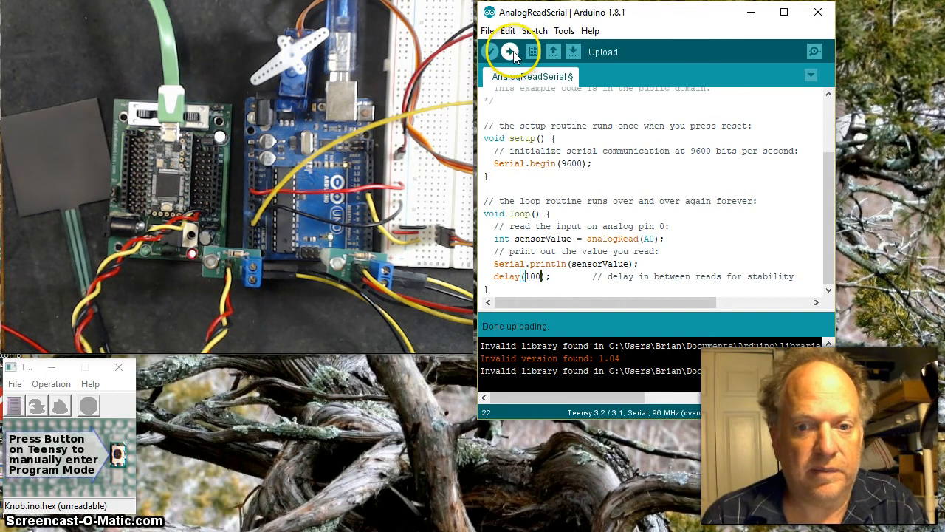
# Upload AnalogReadSerial to the Teensy and show its readings in the Serial Monitor.
pyautogui.click(490, 50)
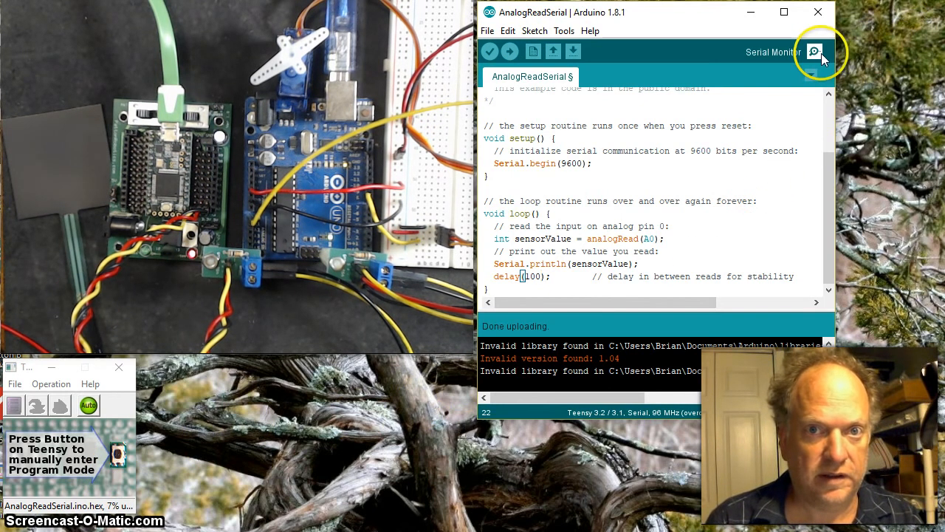
pyautogui.click(815, 52)
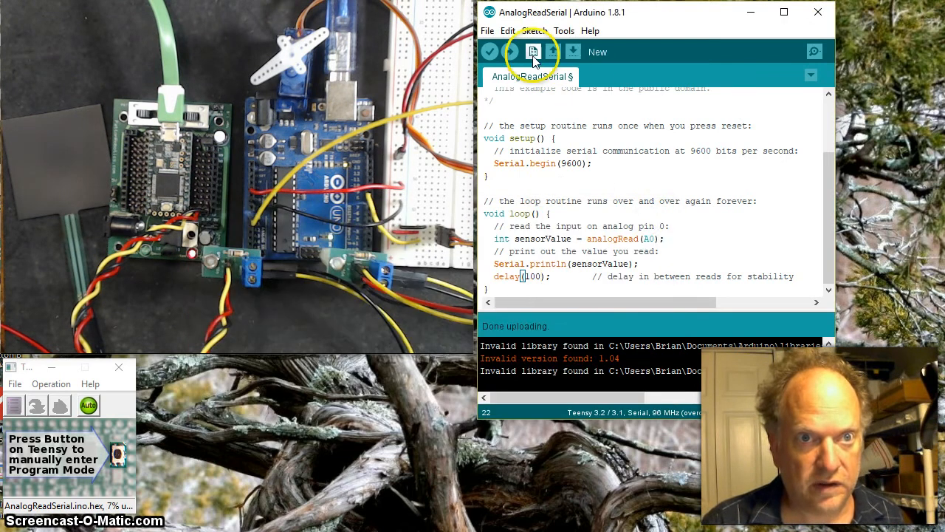
# Reopen the Servo Knob example, now targeting the Teensy 3.2.
pyautogui.click(488, 30)
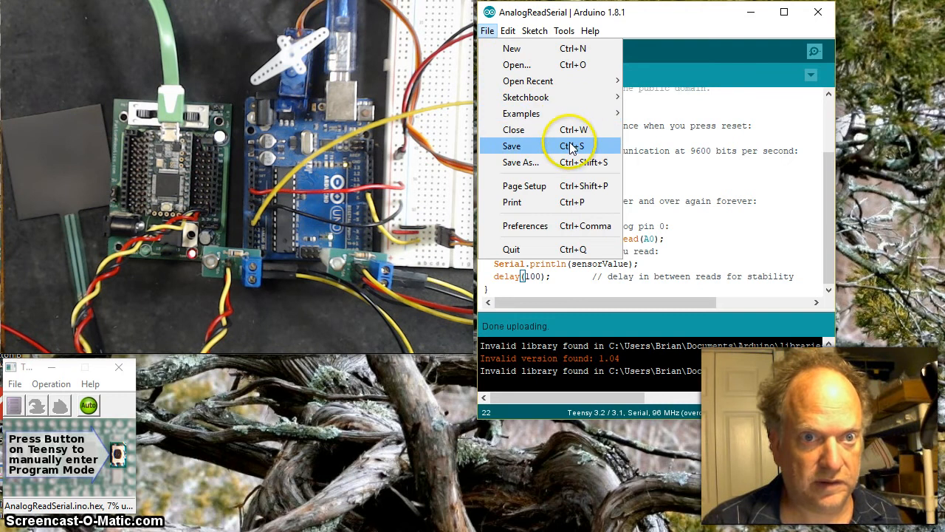
pyautogui.click(519, 113)
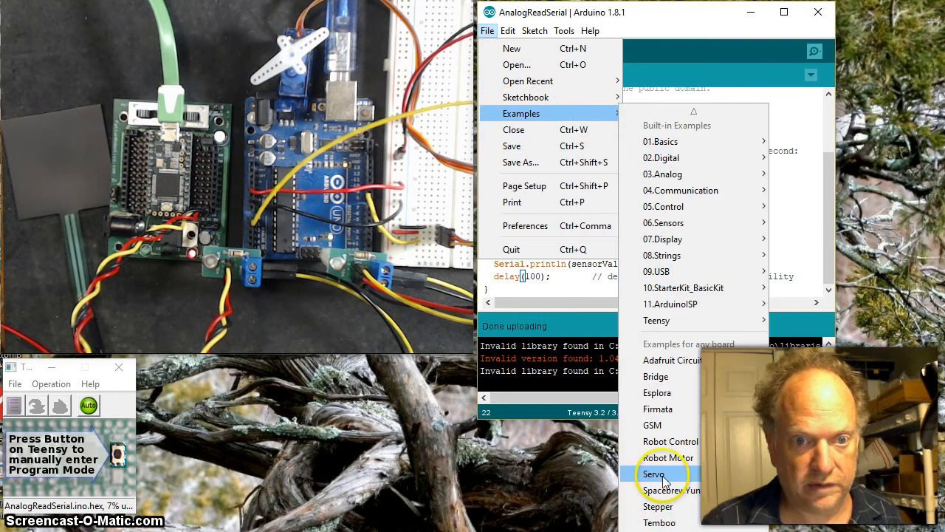
pyautogui.click(656, 472)
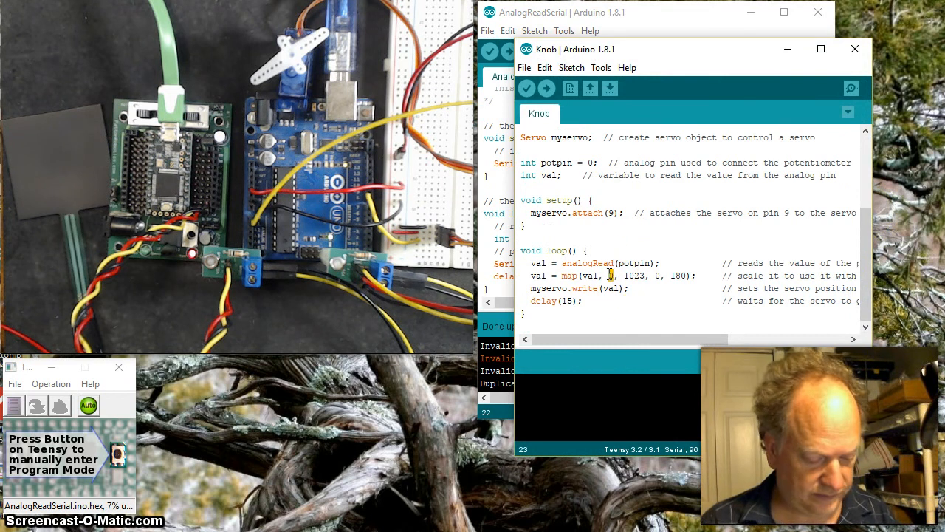
# Set the map() lower input bound to 80 (range 80–1023) and upload Knob to the Teensy.
pyautogui.write('80')
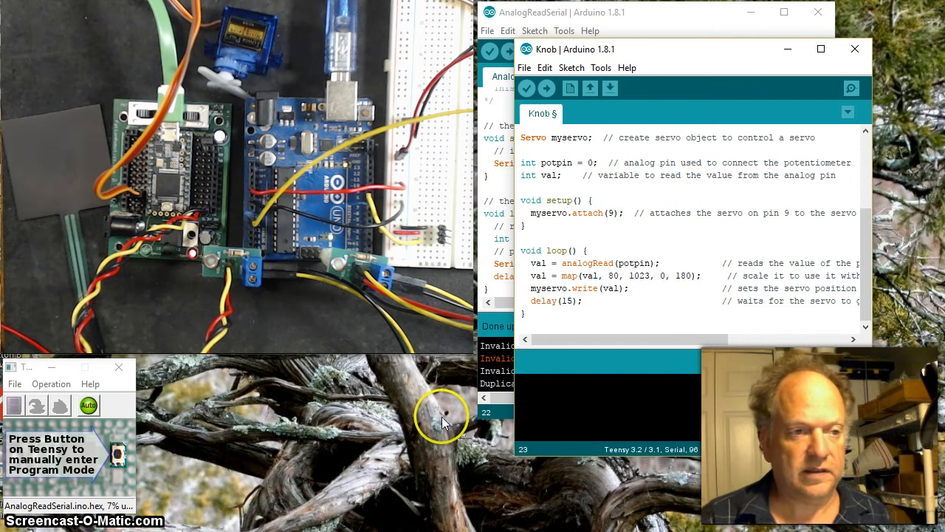
pyautogui.moveTo(547, 89)
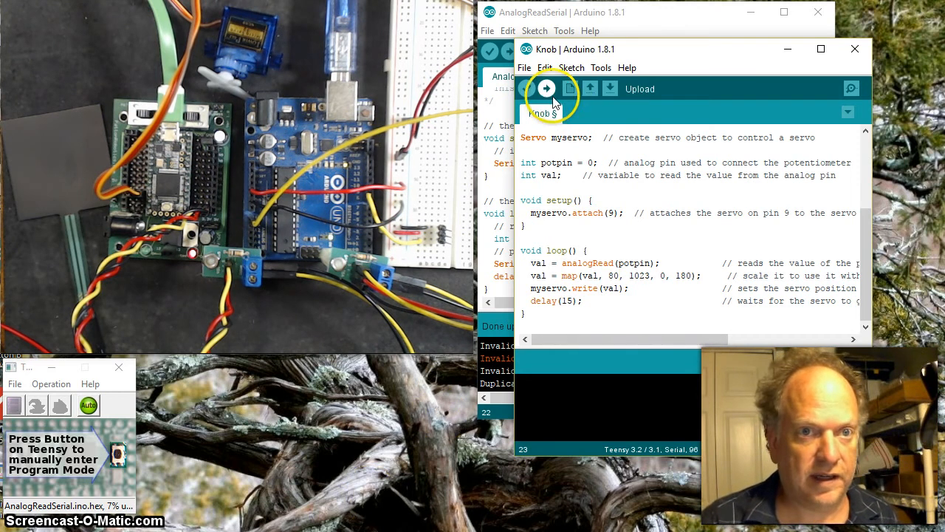
pyautogui.click(547, 89)
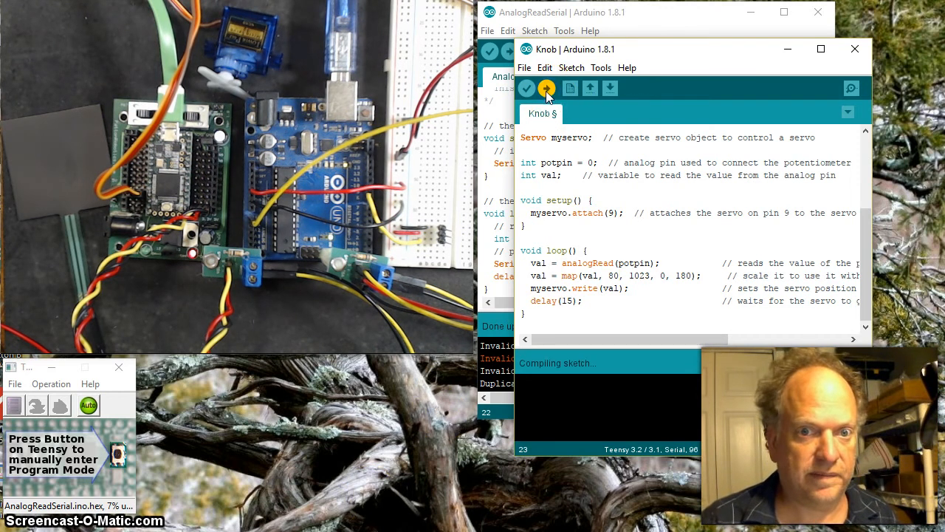